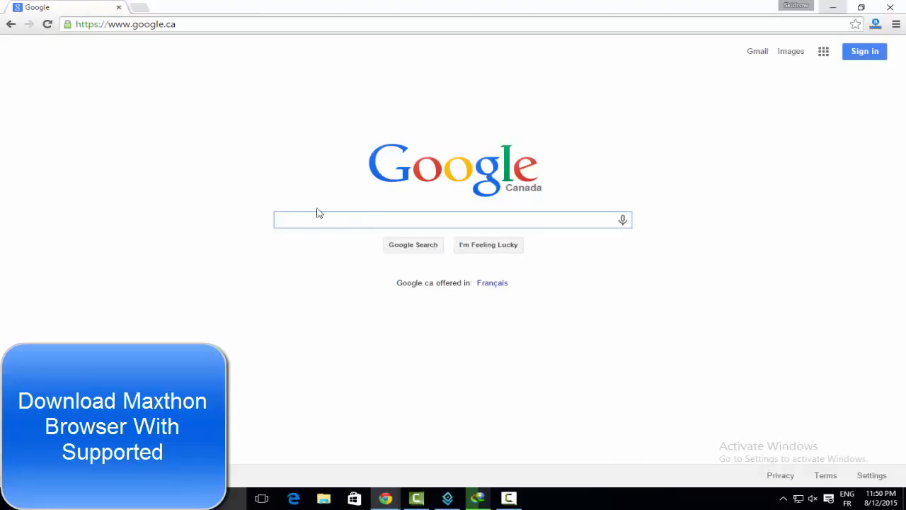
# Search Google for 'maxthon' to find the official Maxthon site.
pyautogui.write('max')
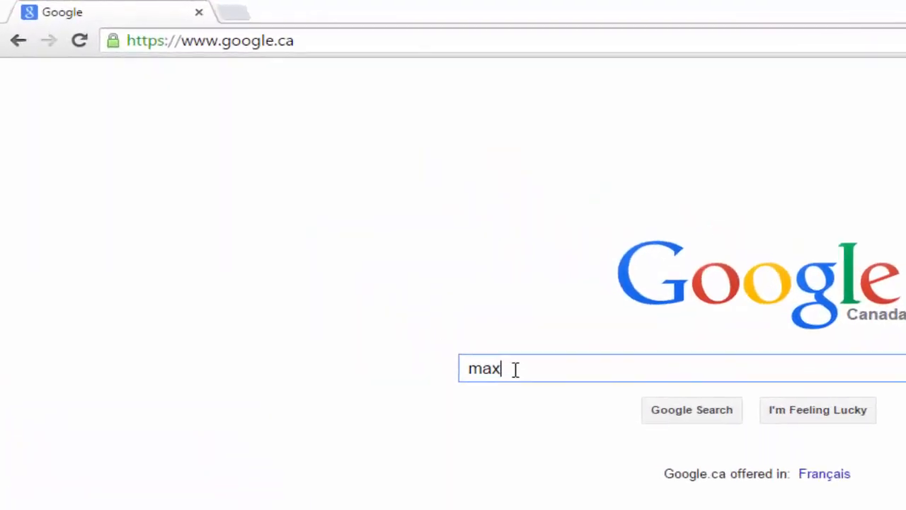
pyautogui.write('thon')
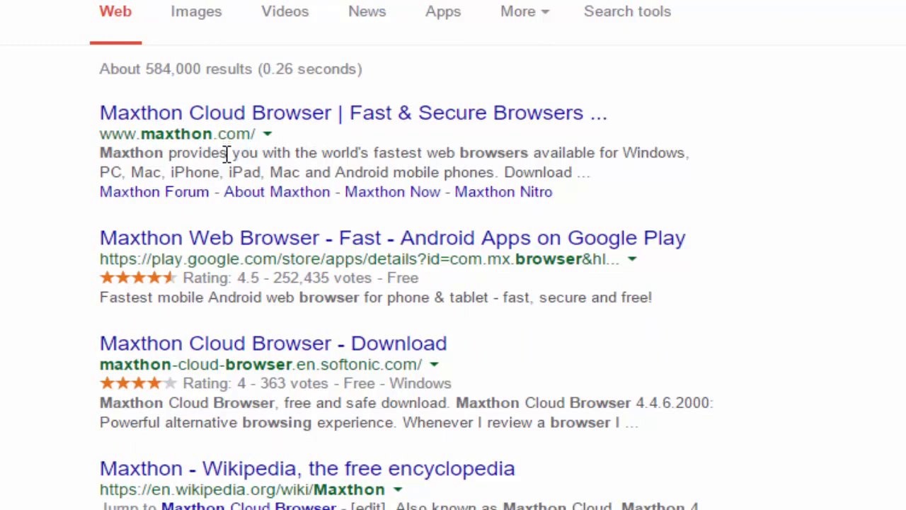
pyautogui.moveTo(347, 269)
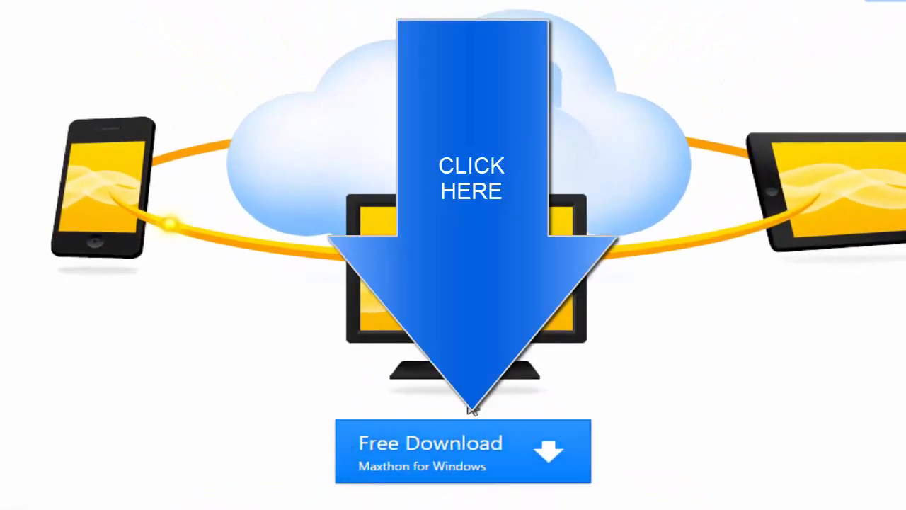
# Download the Maxthon for Windows installer via Free Download and dismiss the download-complete notice.
pyautogui.click(462, 451)
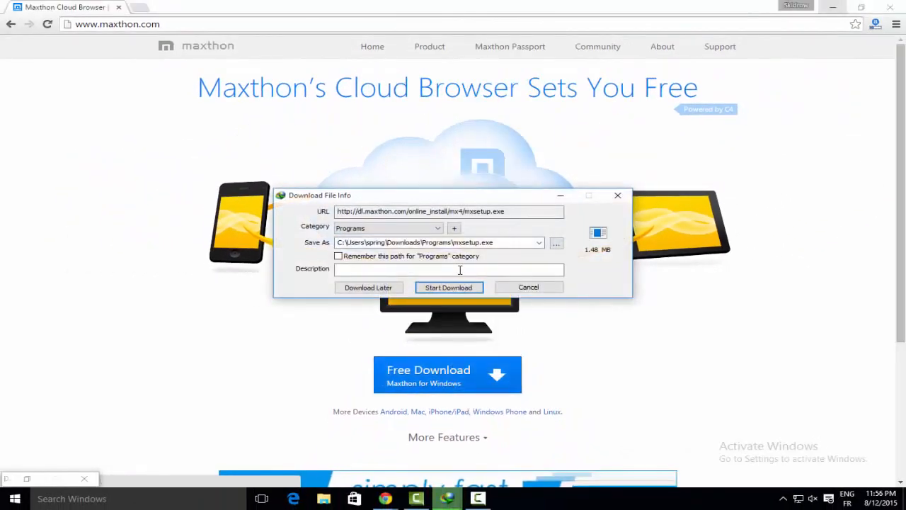
pyautogui.click(448, 287)
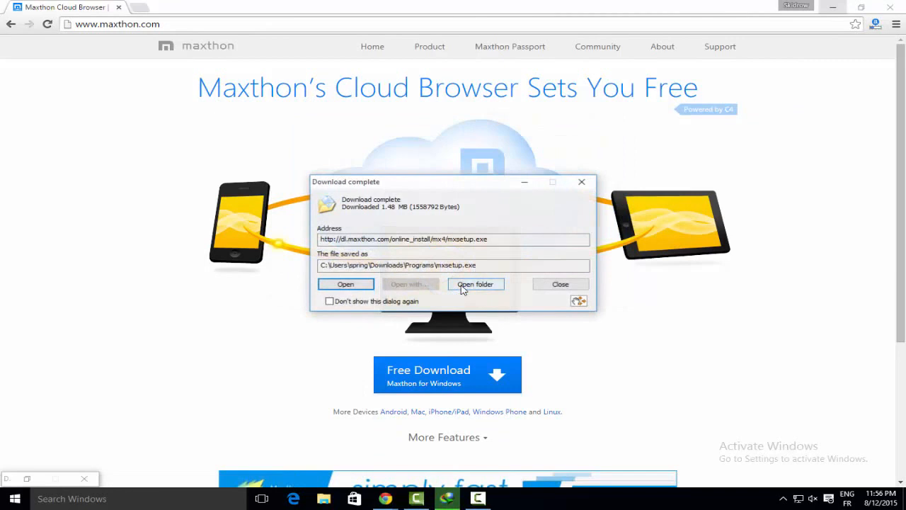
pyautogui.click(559, 283)
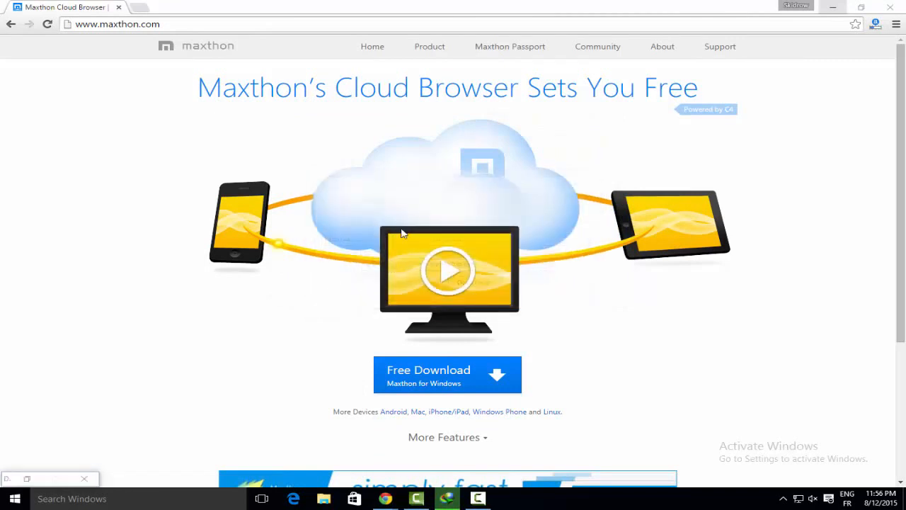
pyautogui.moveTo(460, 189)
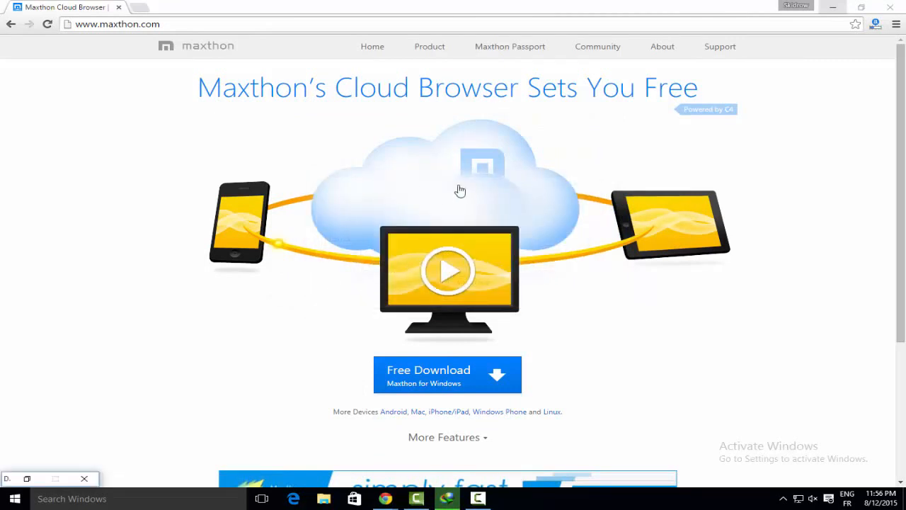
pyautogui.moveTo(488, 258)
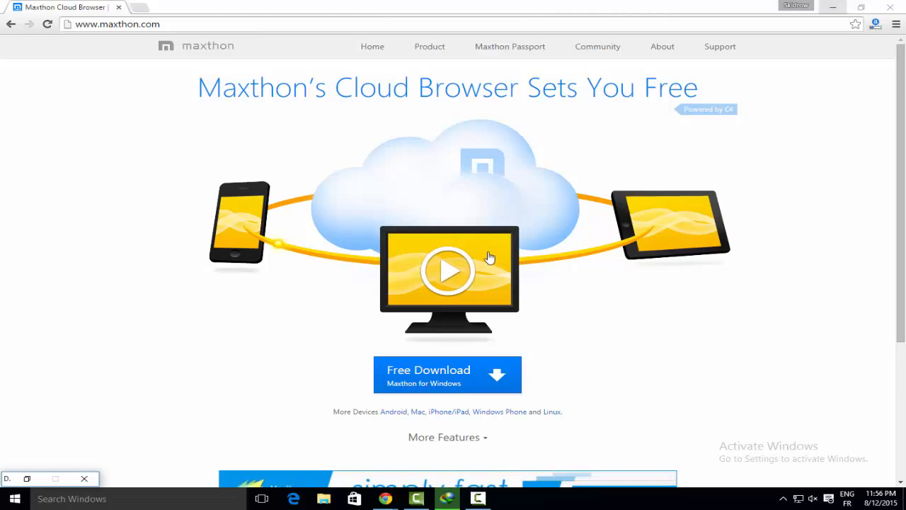
pyautogui.moveTo(450, 289)
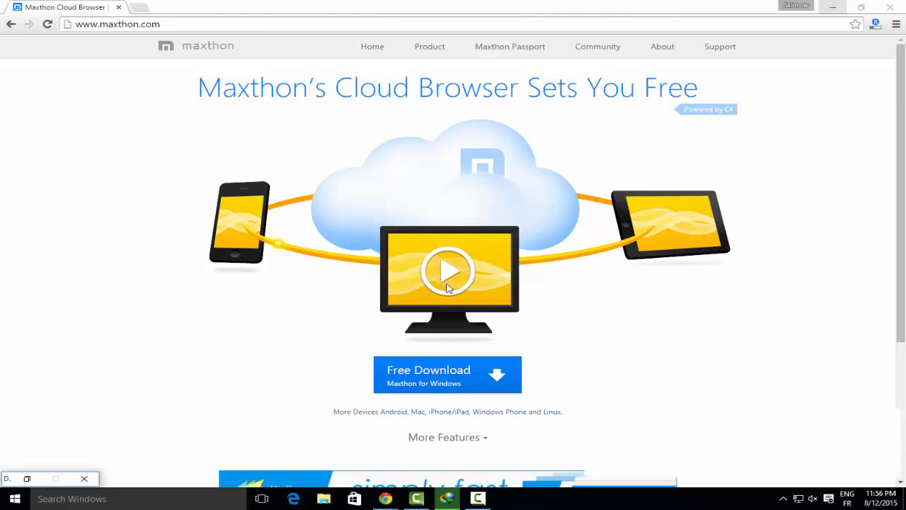
pyautogui.click(448, 272)
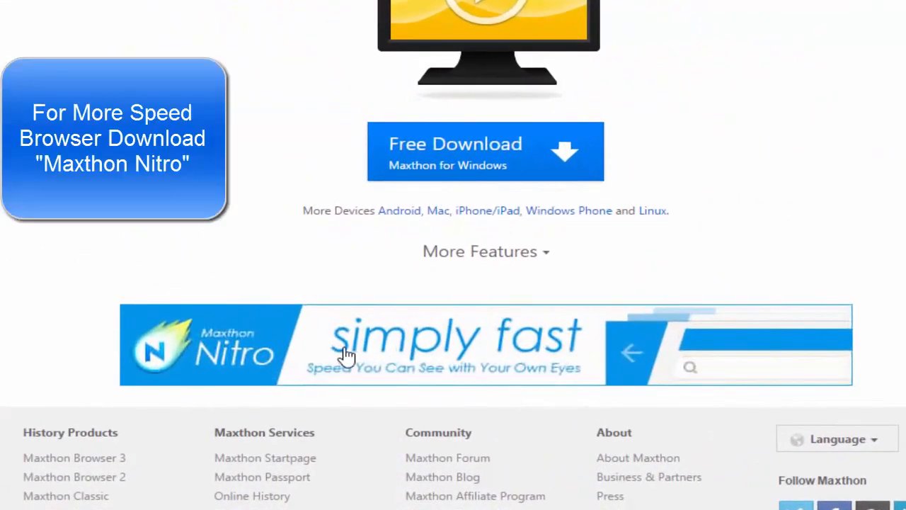
# Open the Maxthon Nitro page from the 'Nitro simply fast' banner in a new tab.
pyautogui.scroll(-3)
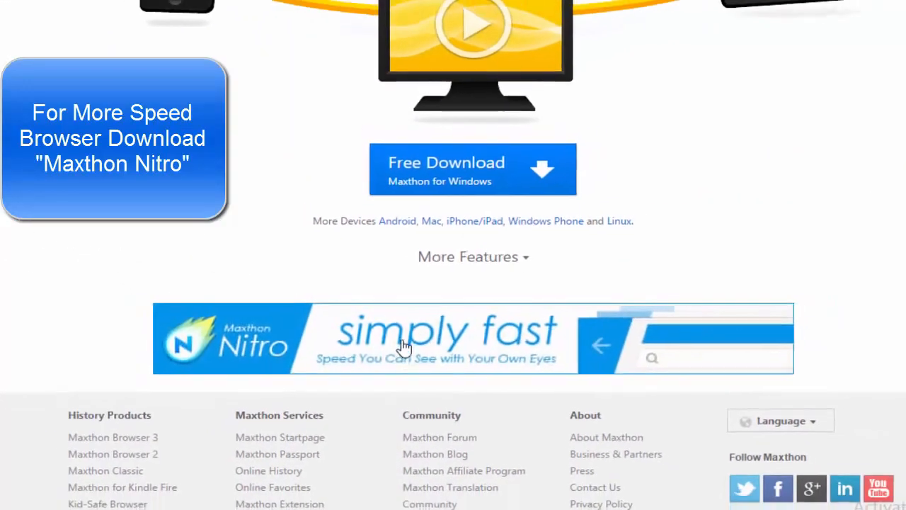
pyautogui.click(404, 347)
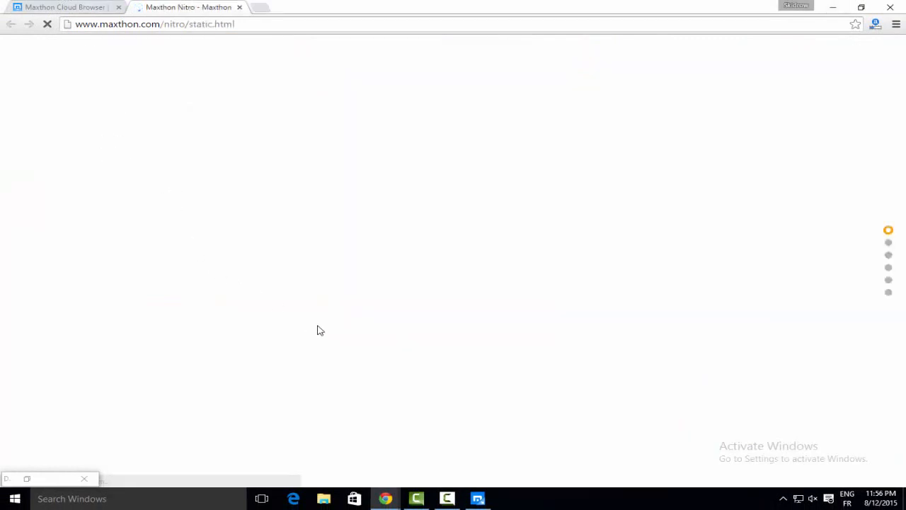
pyautogui.moveTo(374, 417)
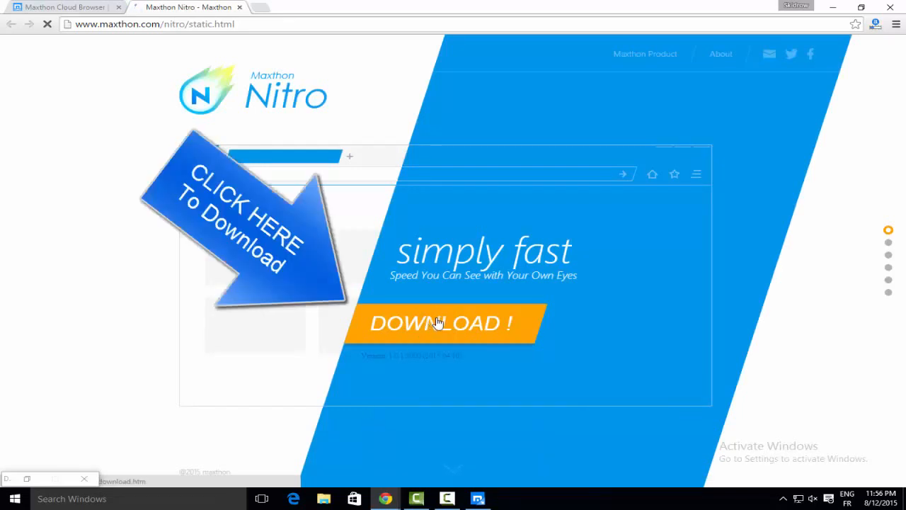
# Download the Maxthon Nitro installer via DOWNLOAD! and Start Download.
pyautogui.click(439, 323)
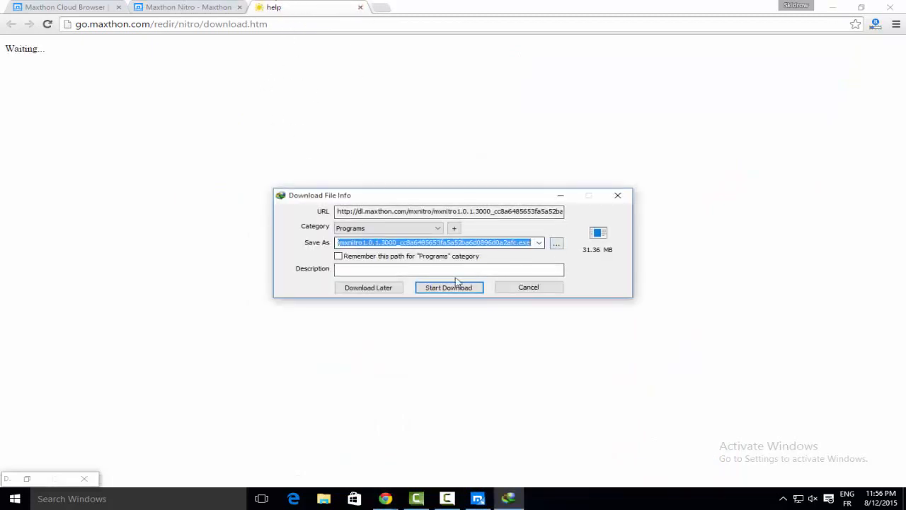
pyautogui.click(448, 286)
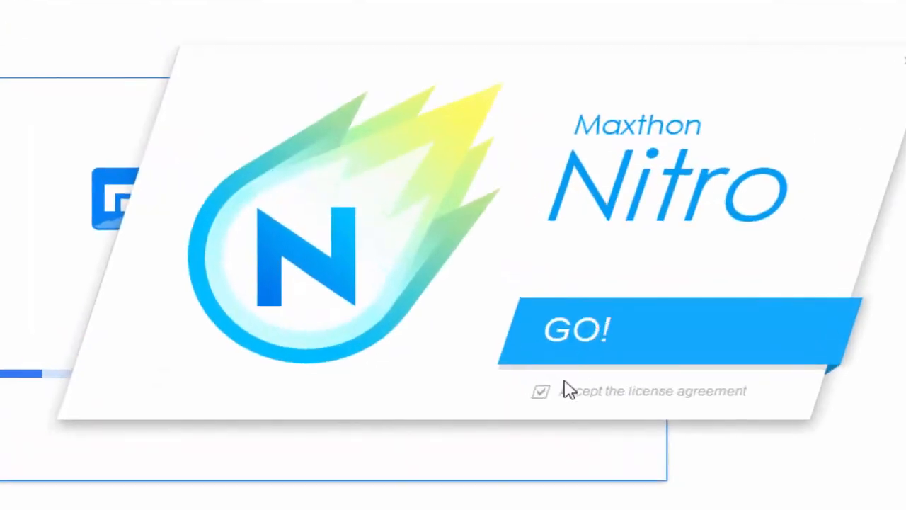
# Accept the license agreement and start installing Maxthon Nitro with GO!
pyautogui.click(575, 332)
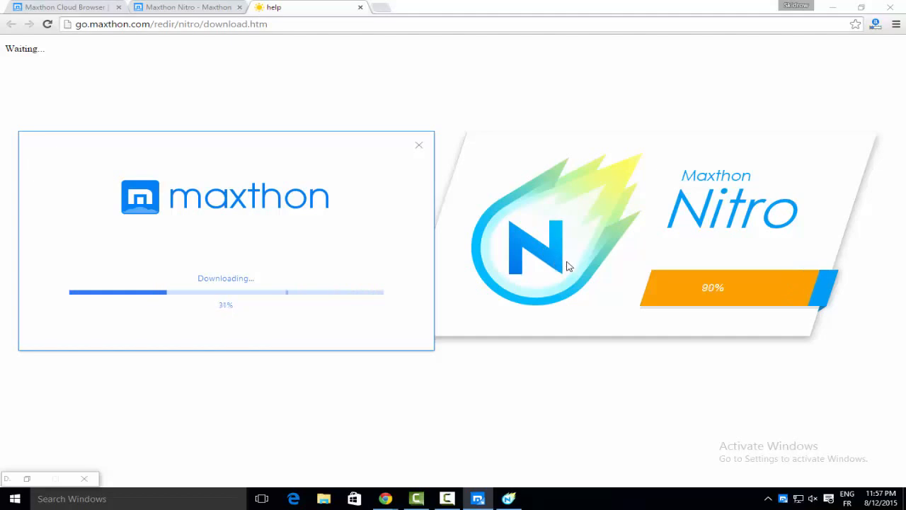
pyautogui.moveTo(353, 258)
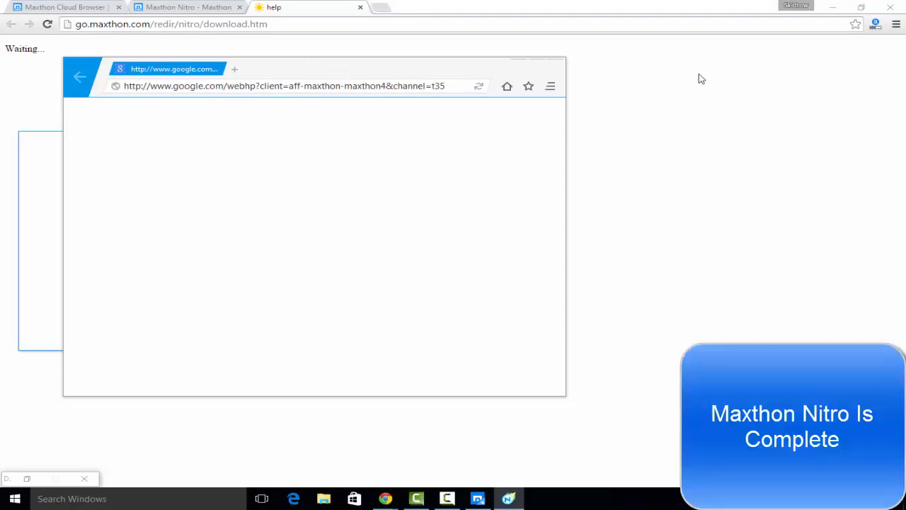
pyautogui.moveTo(40, 215)
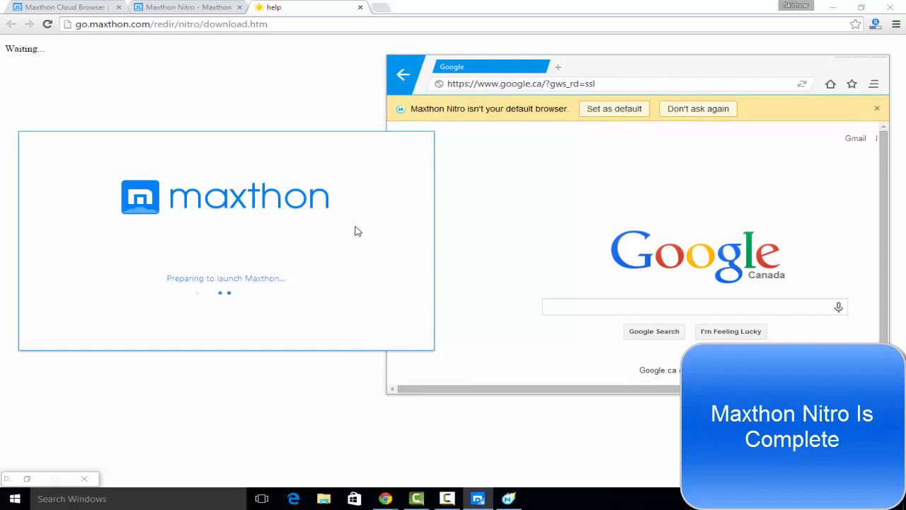
pyautogui.moveTo(357, 280)
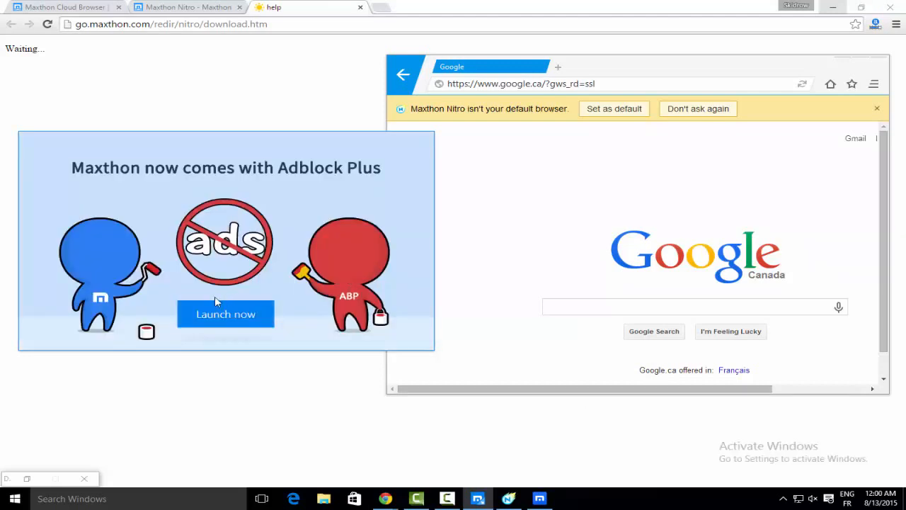
# Launch Maxthon from the Adblock Plus announcement with Launch now.
pyautogui.click(225, 315)
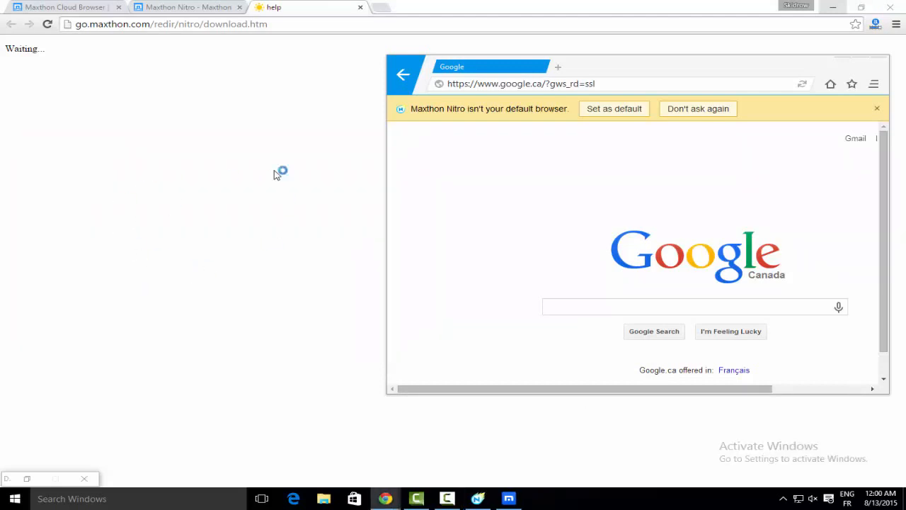